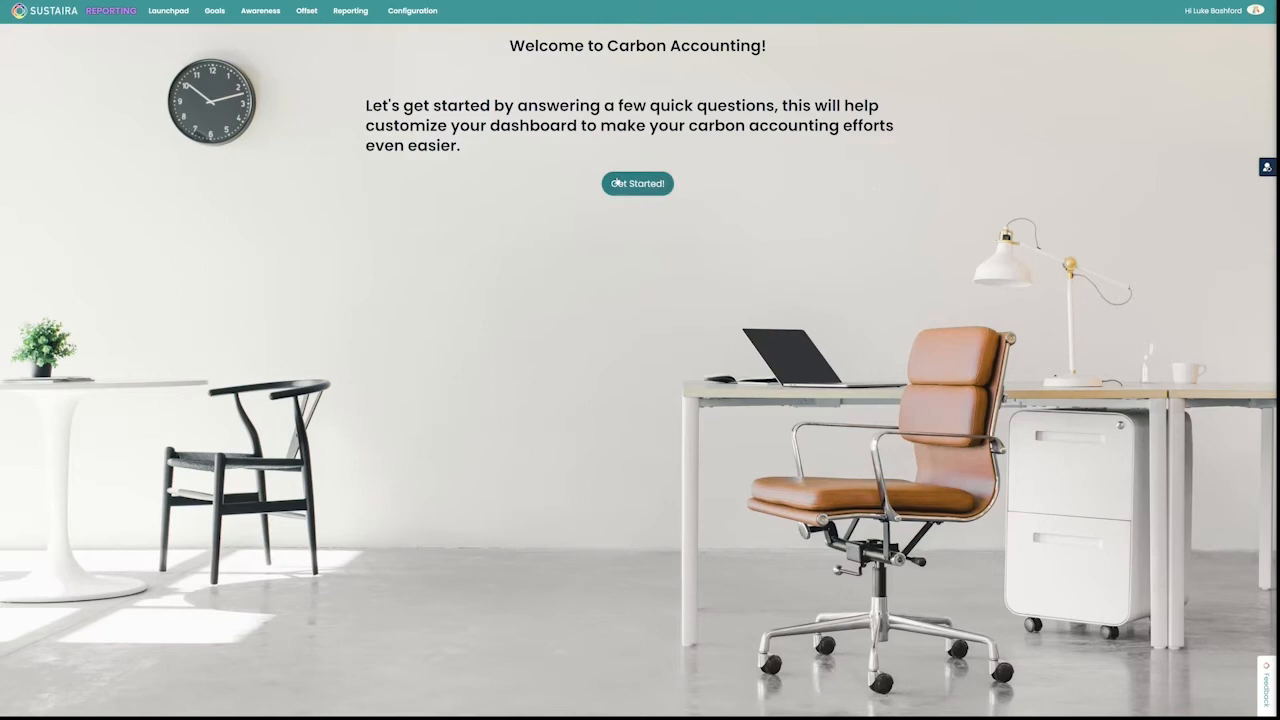
# Start the setup survey and report operating one physical office location.
pyautogui.click(636, 184)
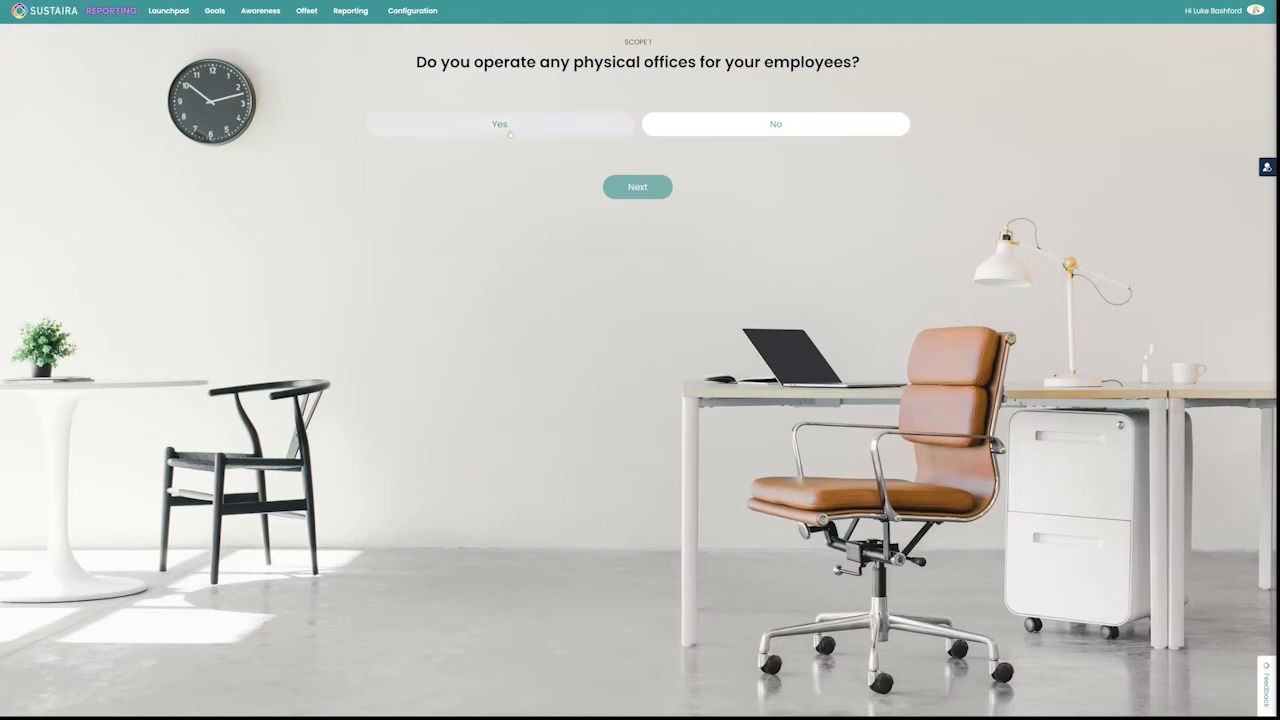
pyautogui.click(500, 124)
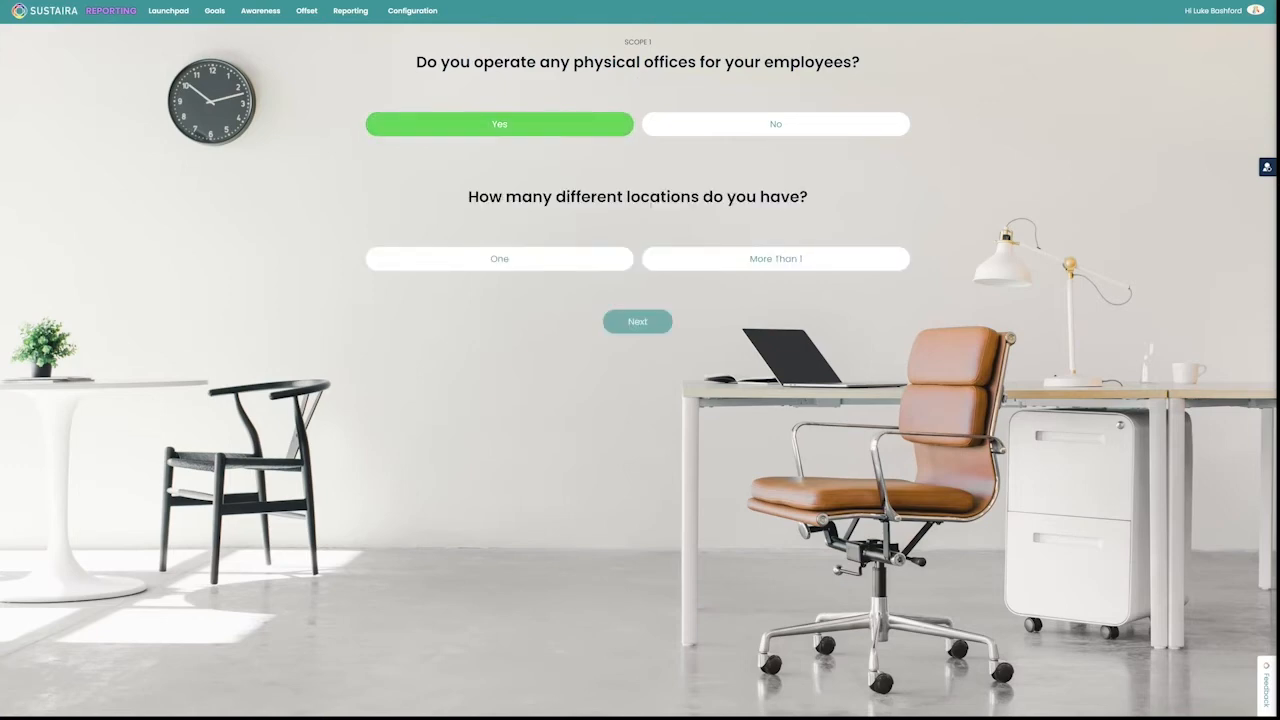
pyautogui.click(500, 258)
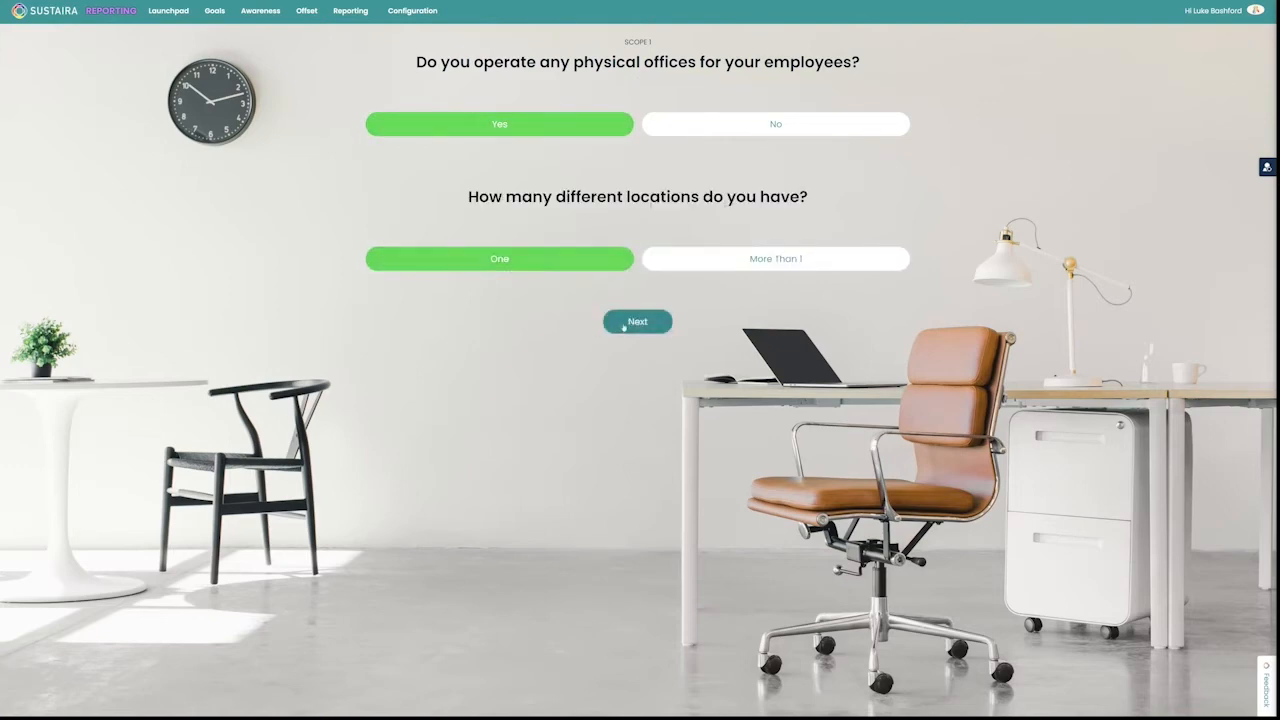
pyautogui.click(636, 320)
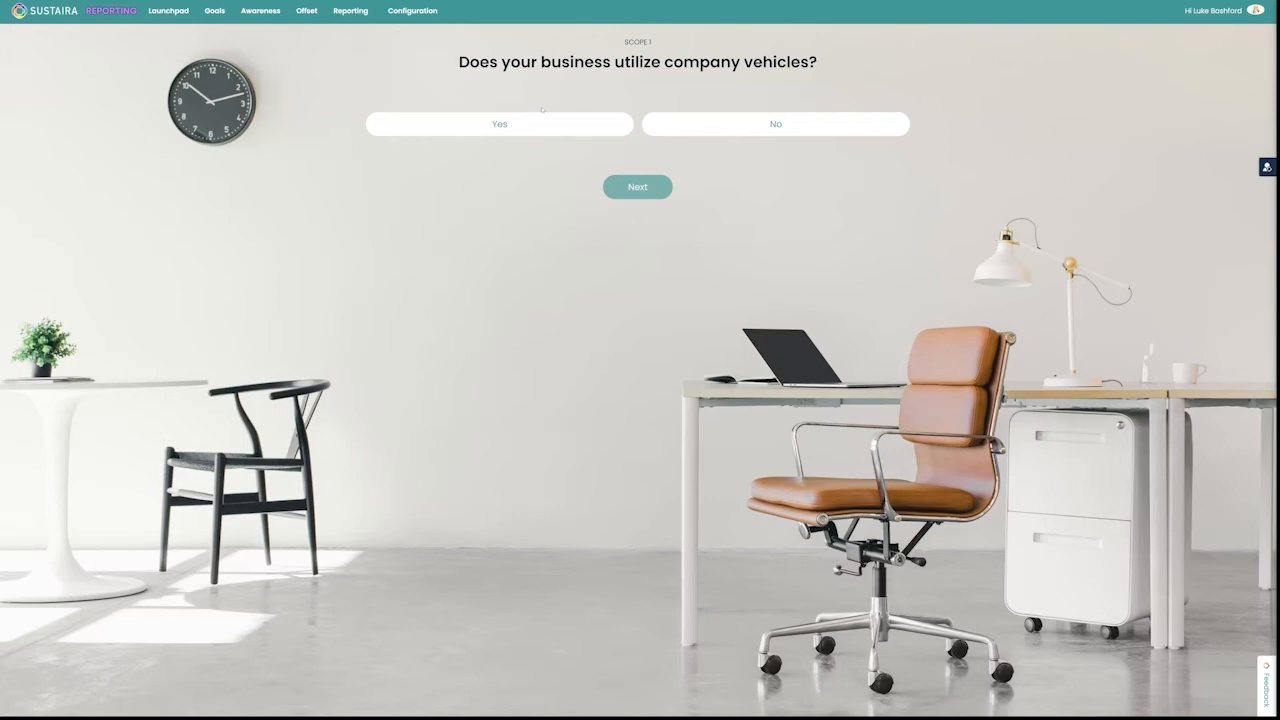
# Answer Yes to company vehicles, purchased renewables and self-generated renewable energy, finishing the survey.
pyautogui.click(636, 188)
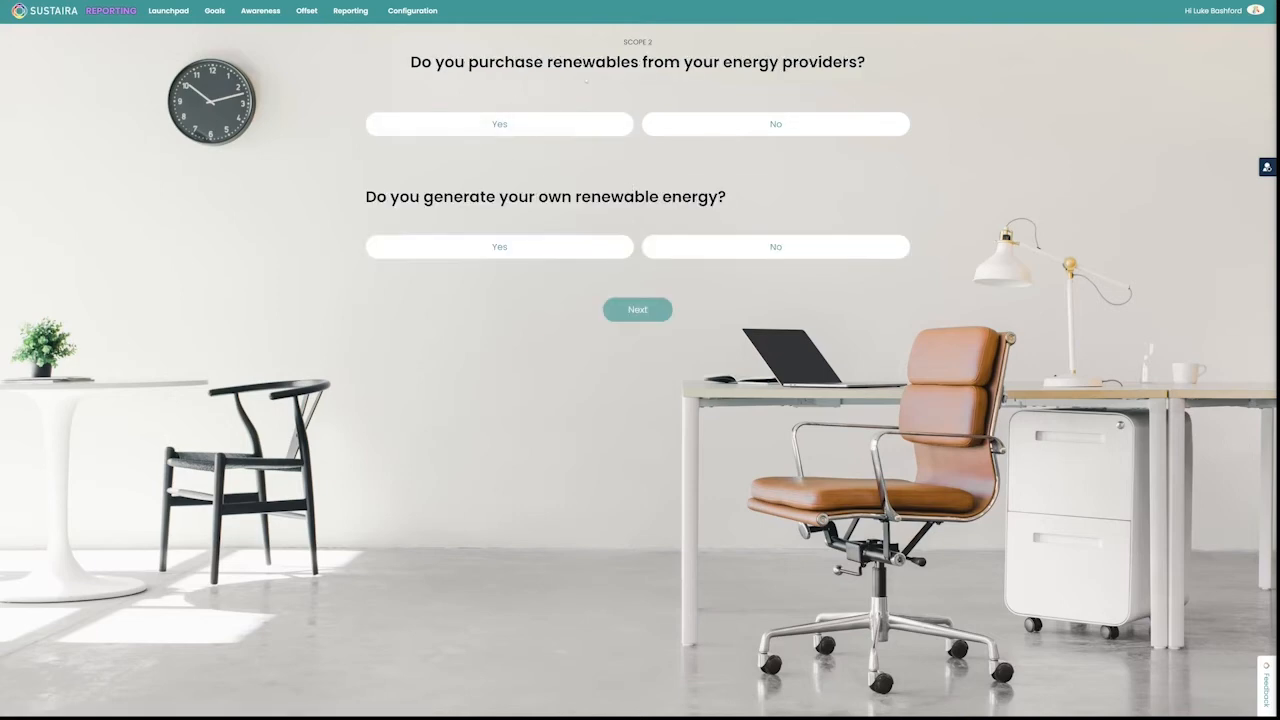
pyautogui.click(500, 124)
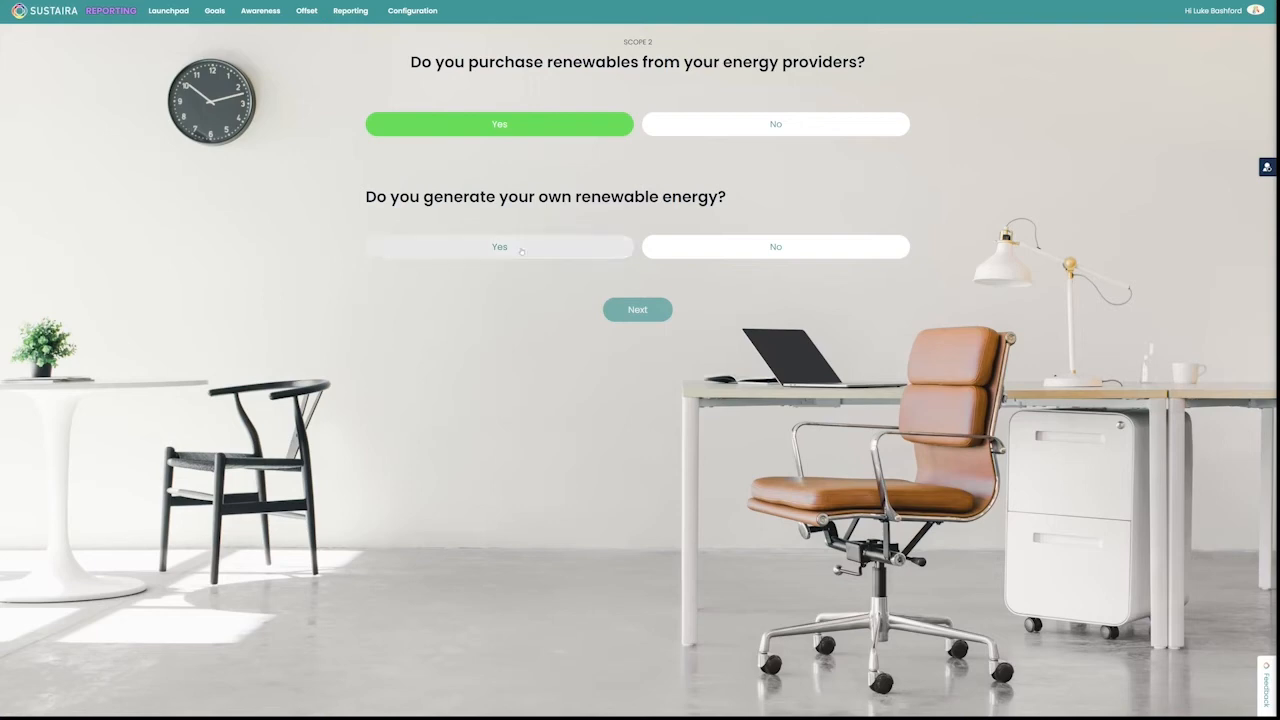
pyautogui.click(500, 246)
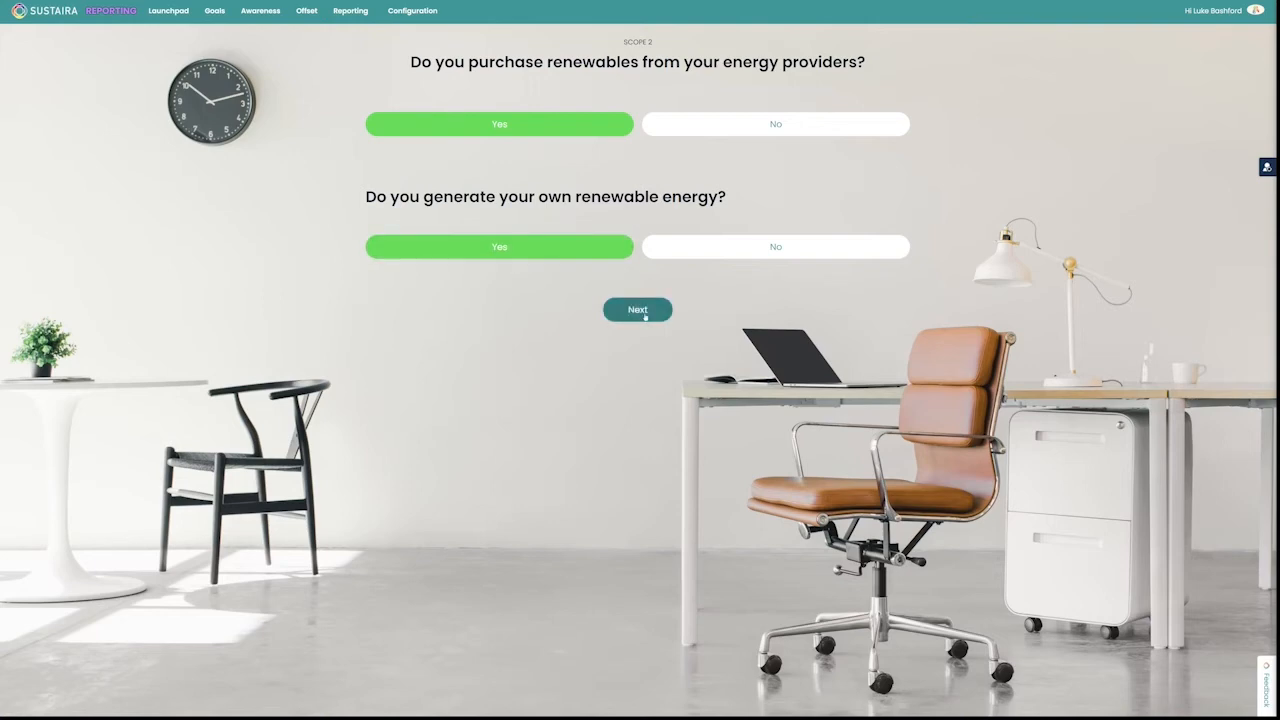
pyautogui.click(636, 308)
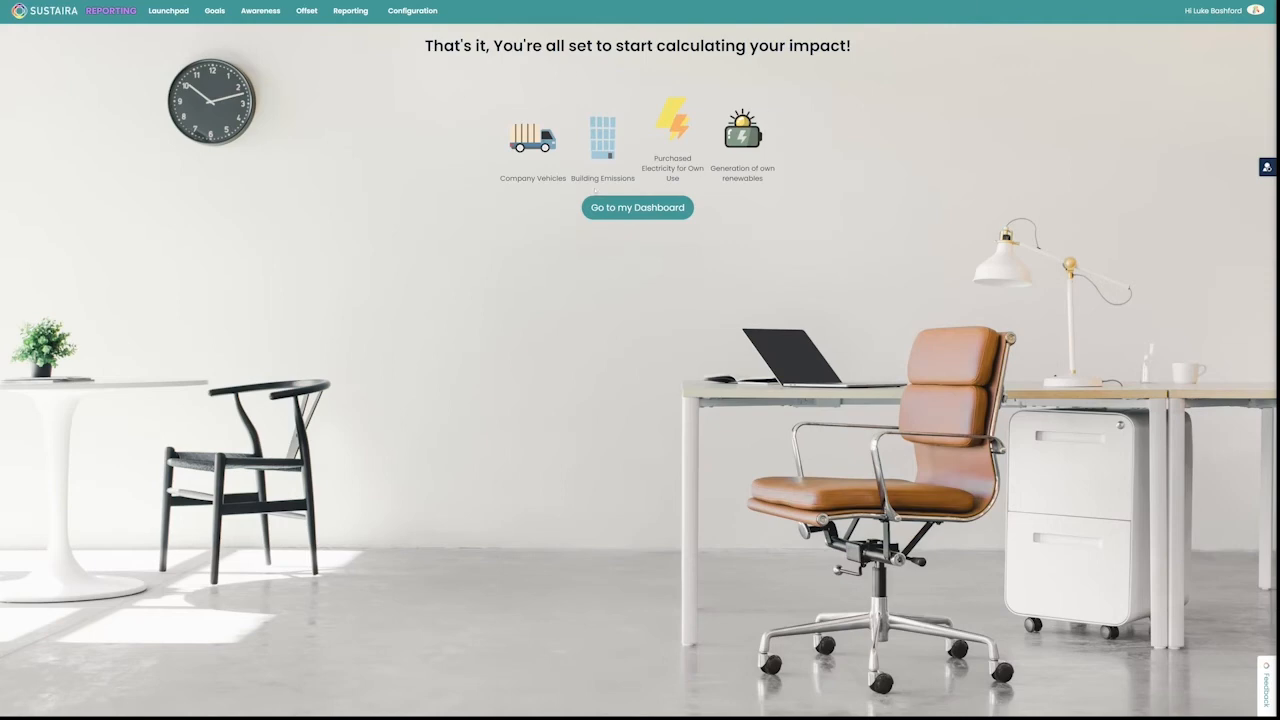
# Go to the new carbon accounting dashboard showing Scope 1 vehicle and building emission charts.
pyautogui.click(636, 206)
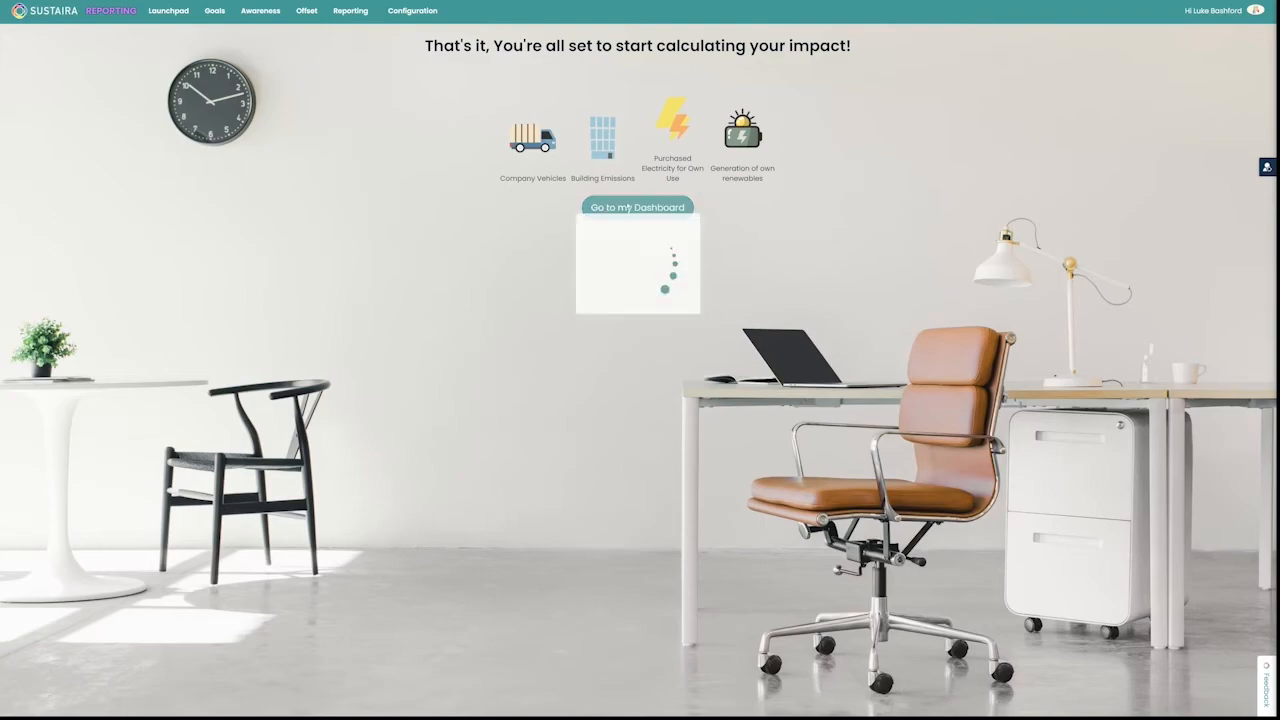
pyautogui.click(636, 206)
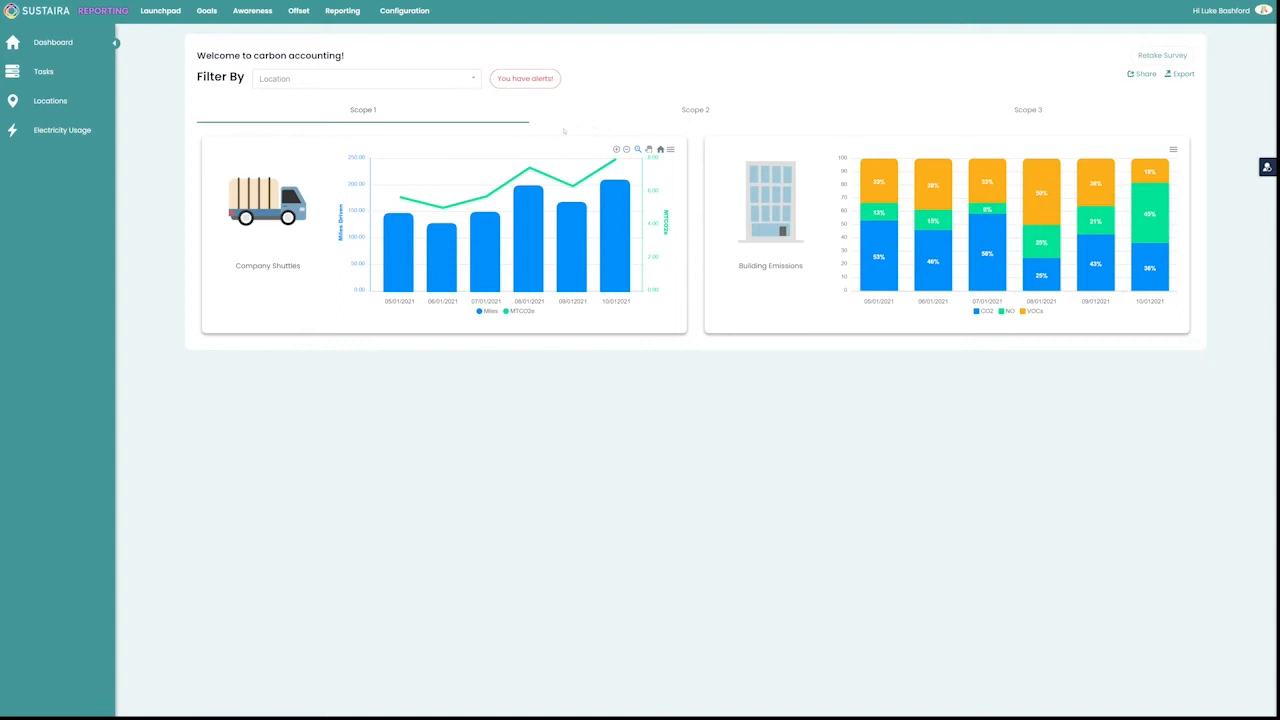
pyautogui.moveTo(424, 324)
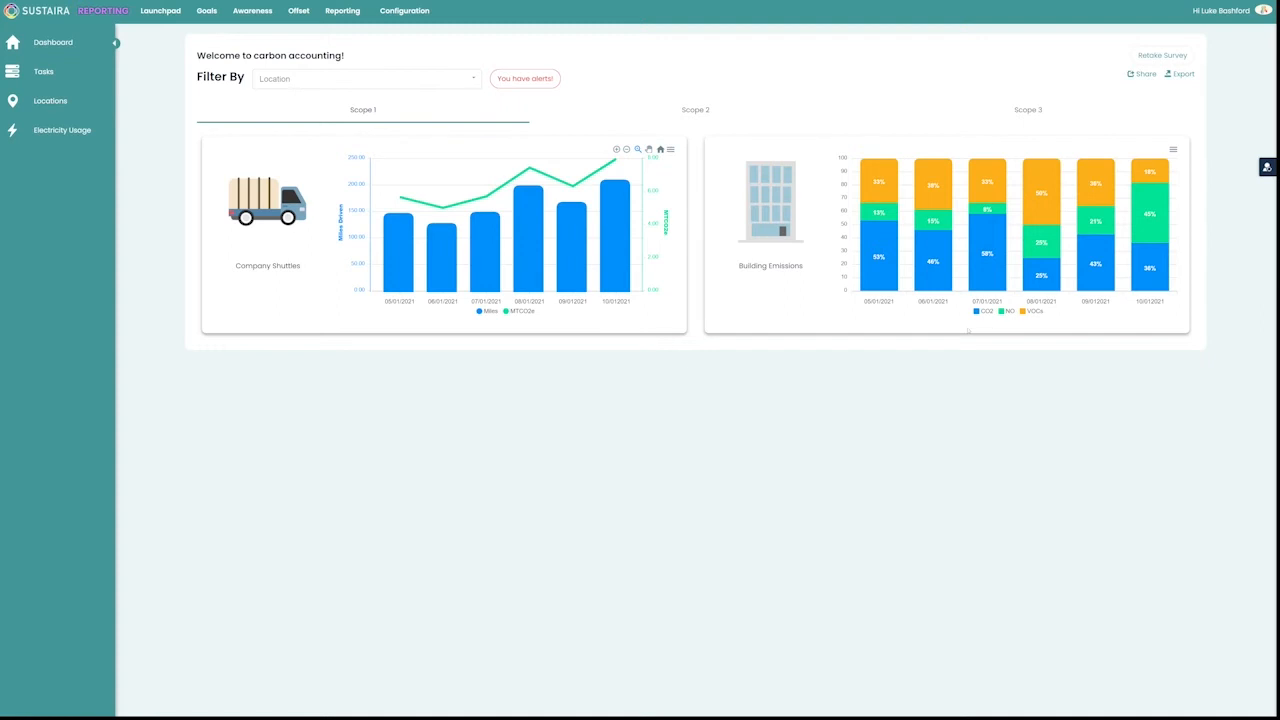
pyautogui.moveTo(948, 330)
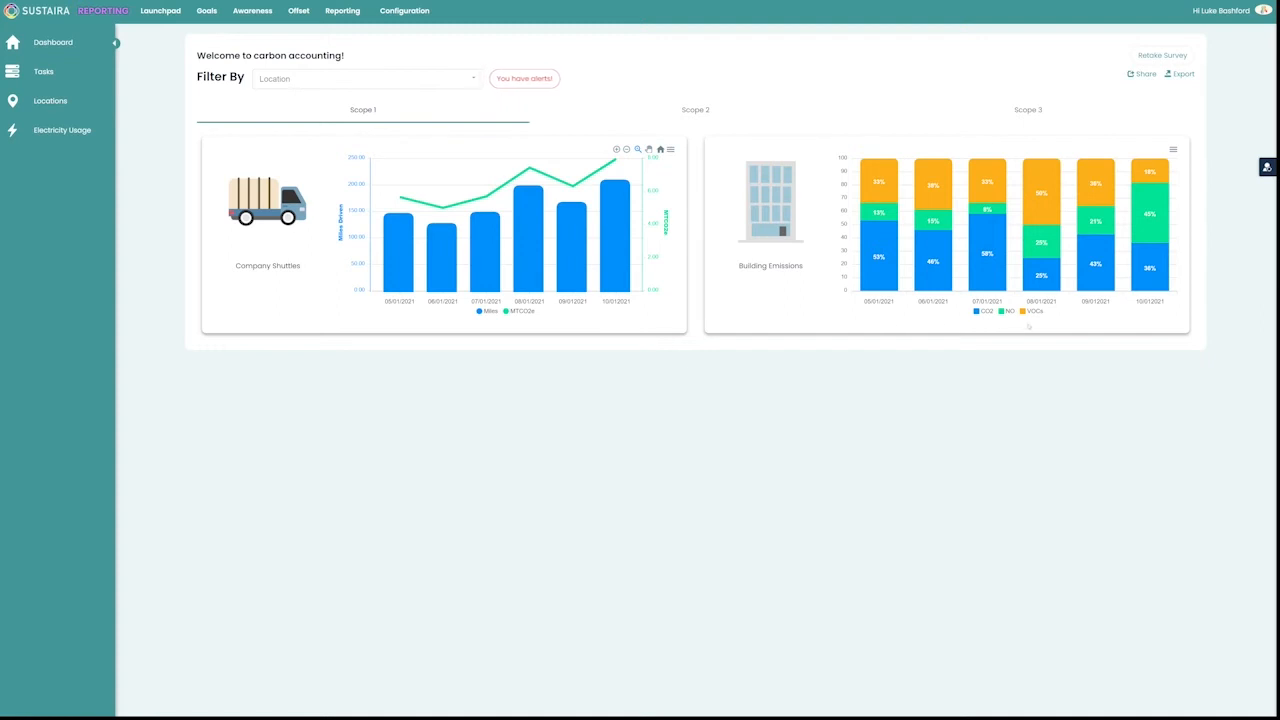
# Show the Scope 2 view charting purchased electricity and generated renewable energy.
pyautogui.click(62, 130)
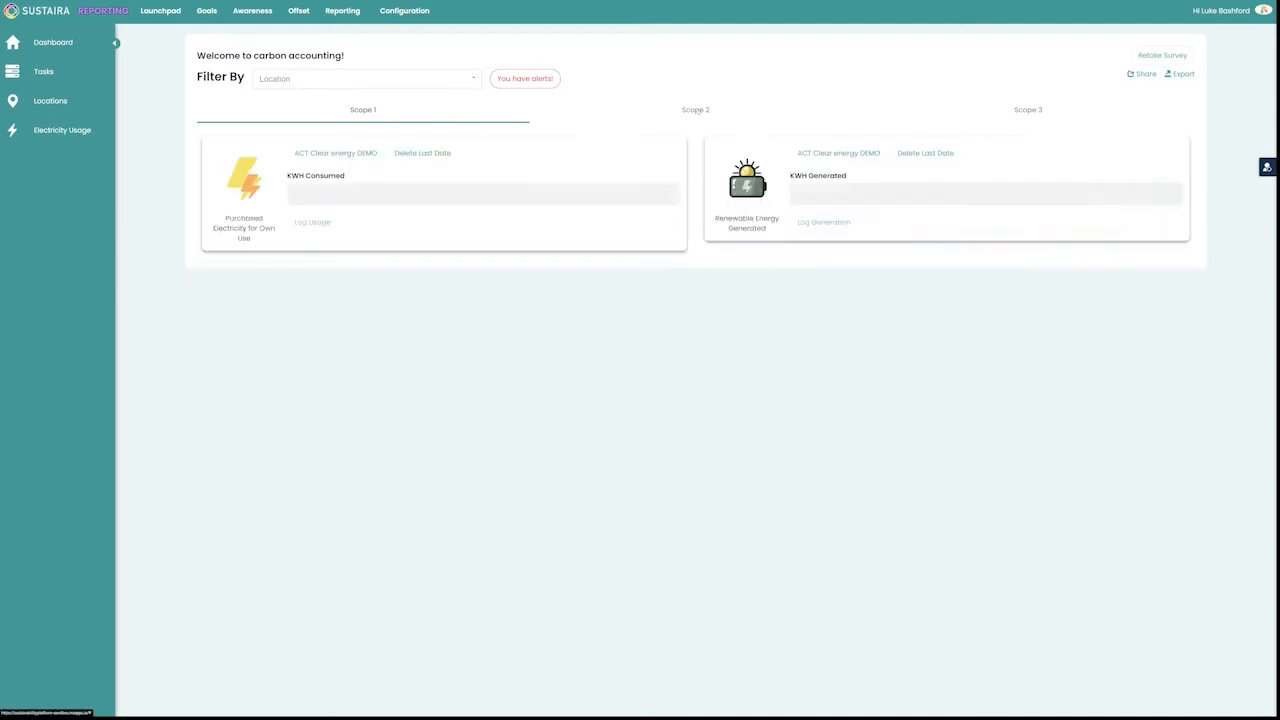
pyautogui.click(696, 110)
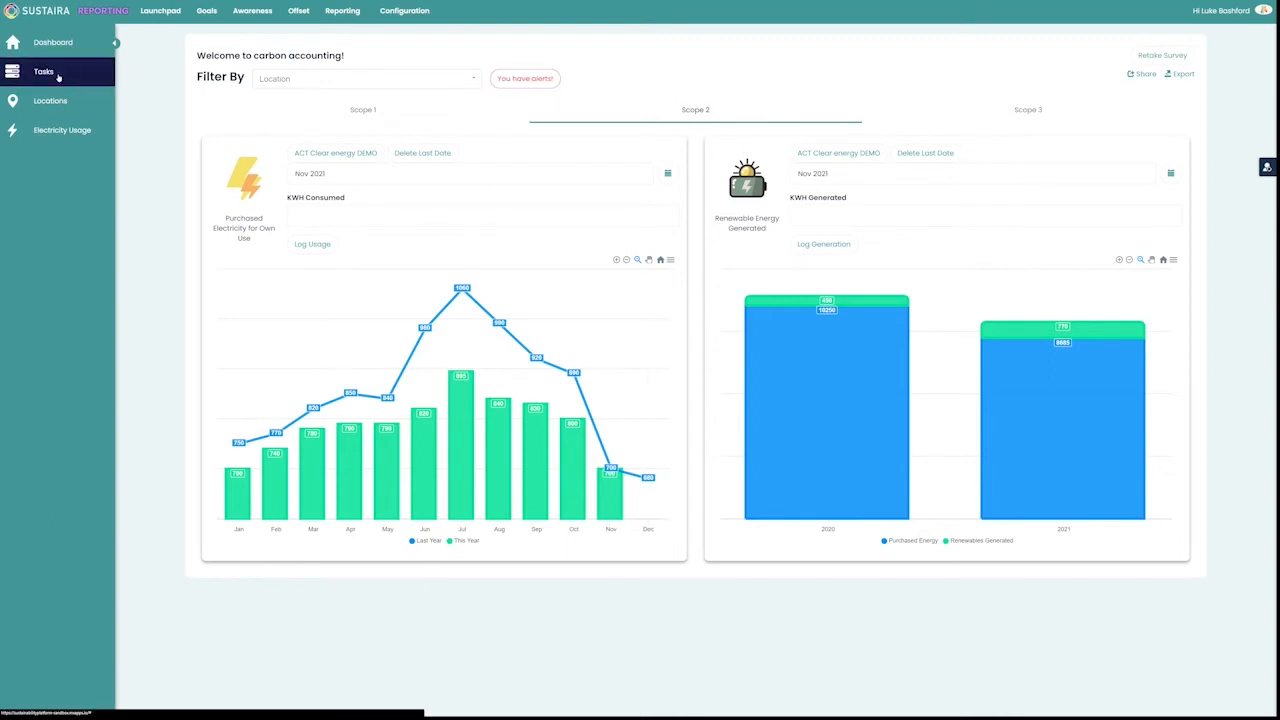
# Review the four scope-tagged tasks, then return to the dashboard's Scope 1 charts.
pyautogui.click(44, 72)
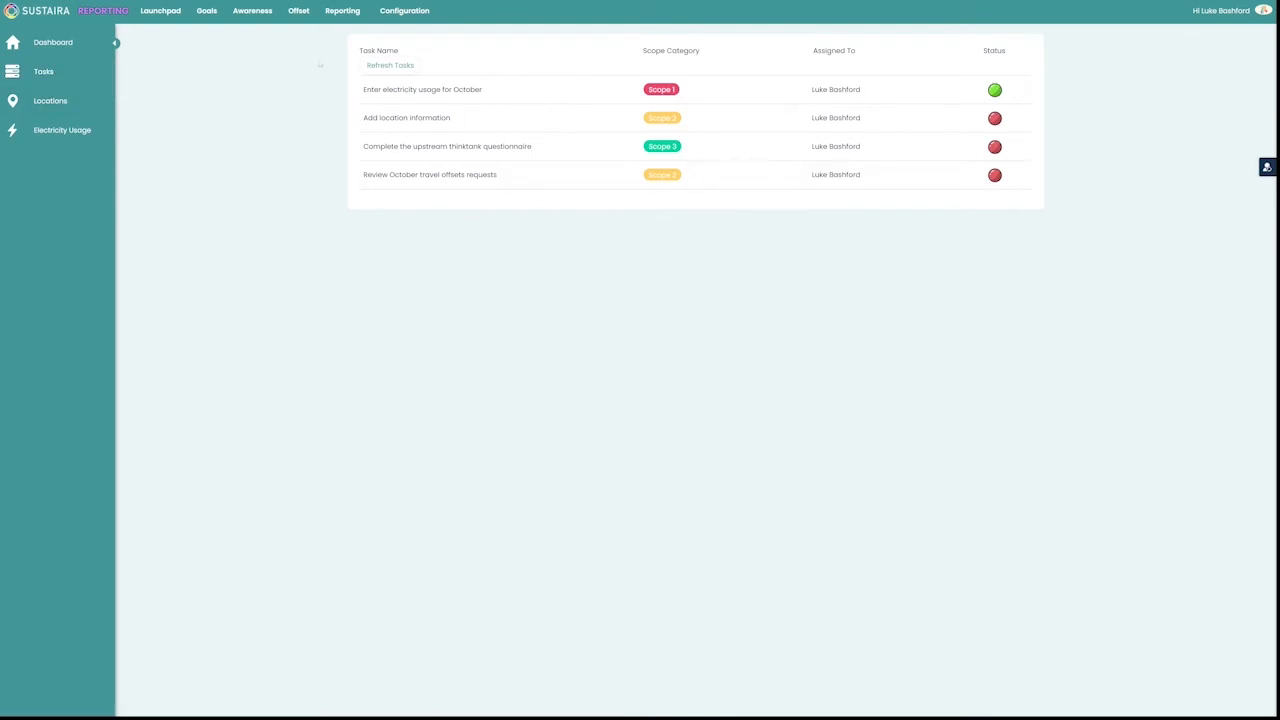
pyautogui.moveTo(320, 64)
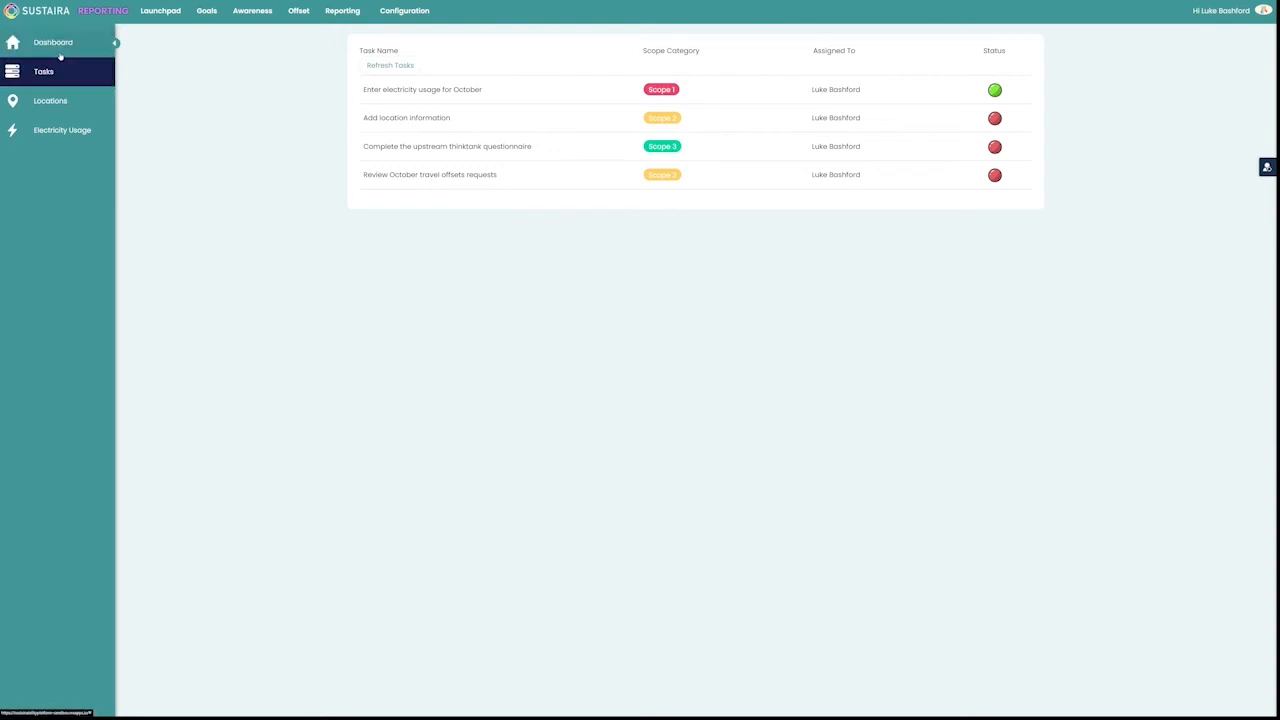
pyautogui.click(52, 42)
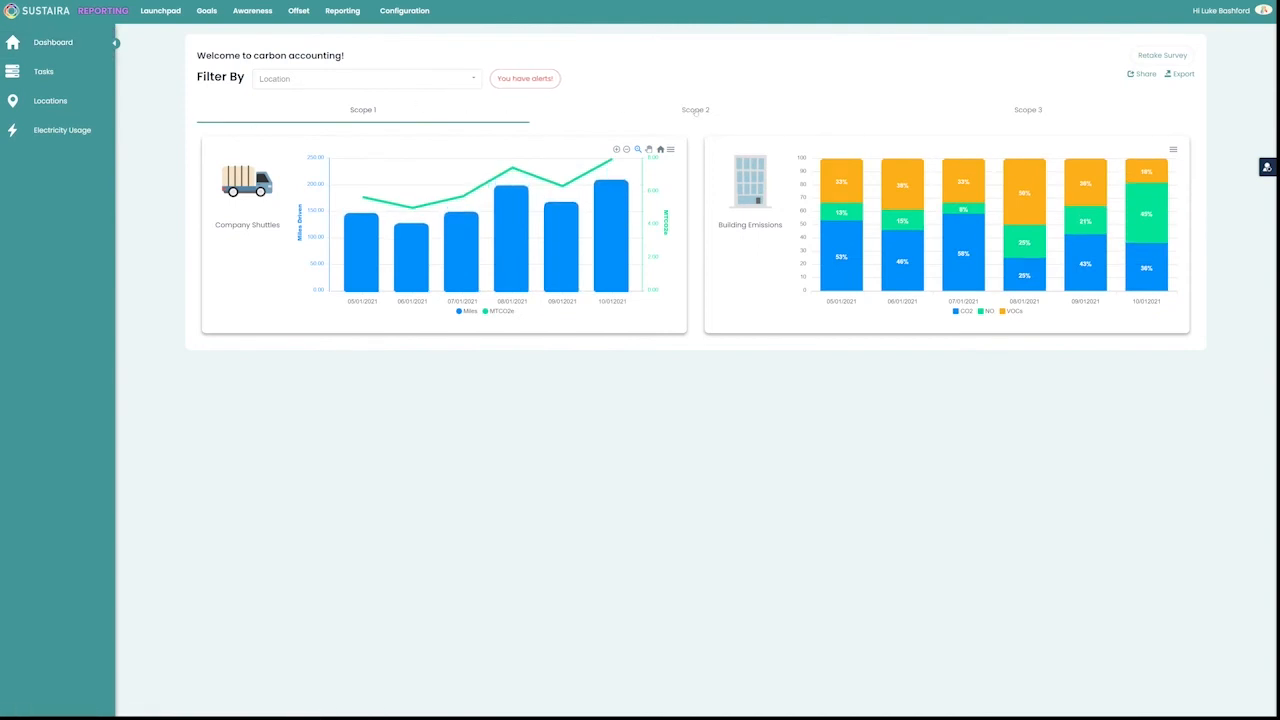
# On Scope 2, log December 2021 purchased electricity consumption, adding a December bar to the usage chart.
pyautogui.click(696, 108)
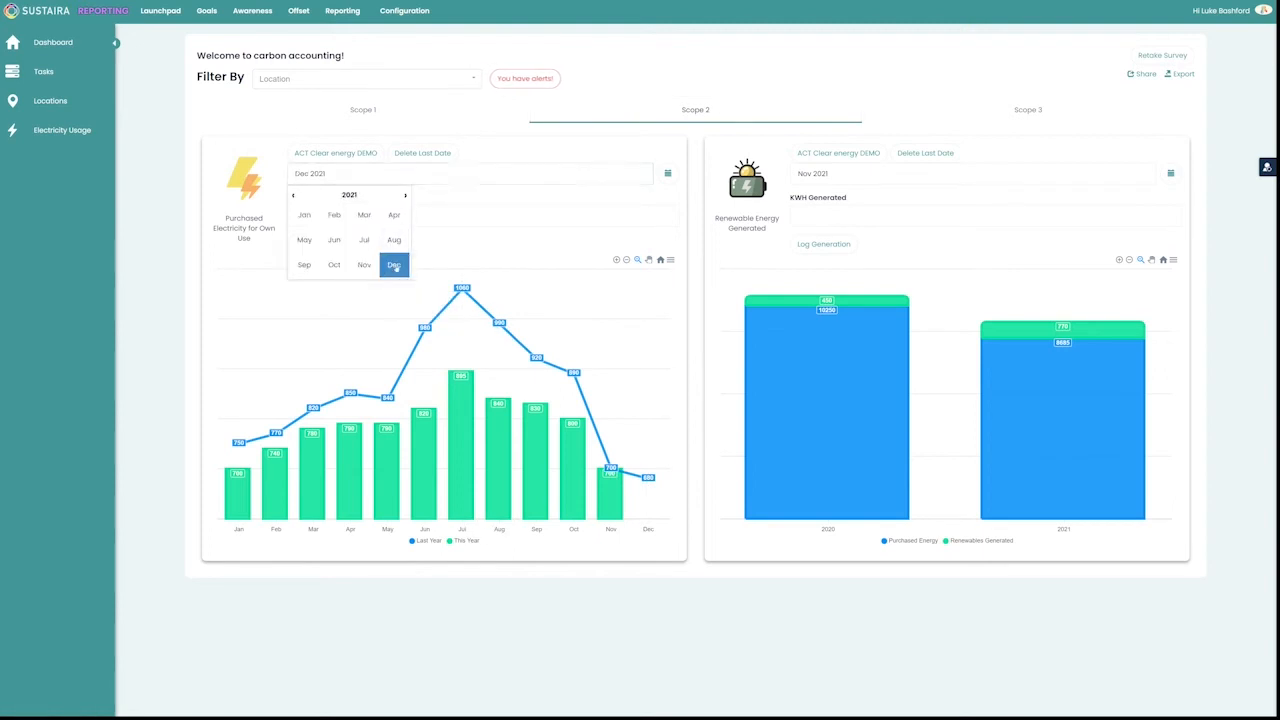
pyautogui.click(392, 264)
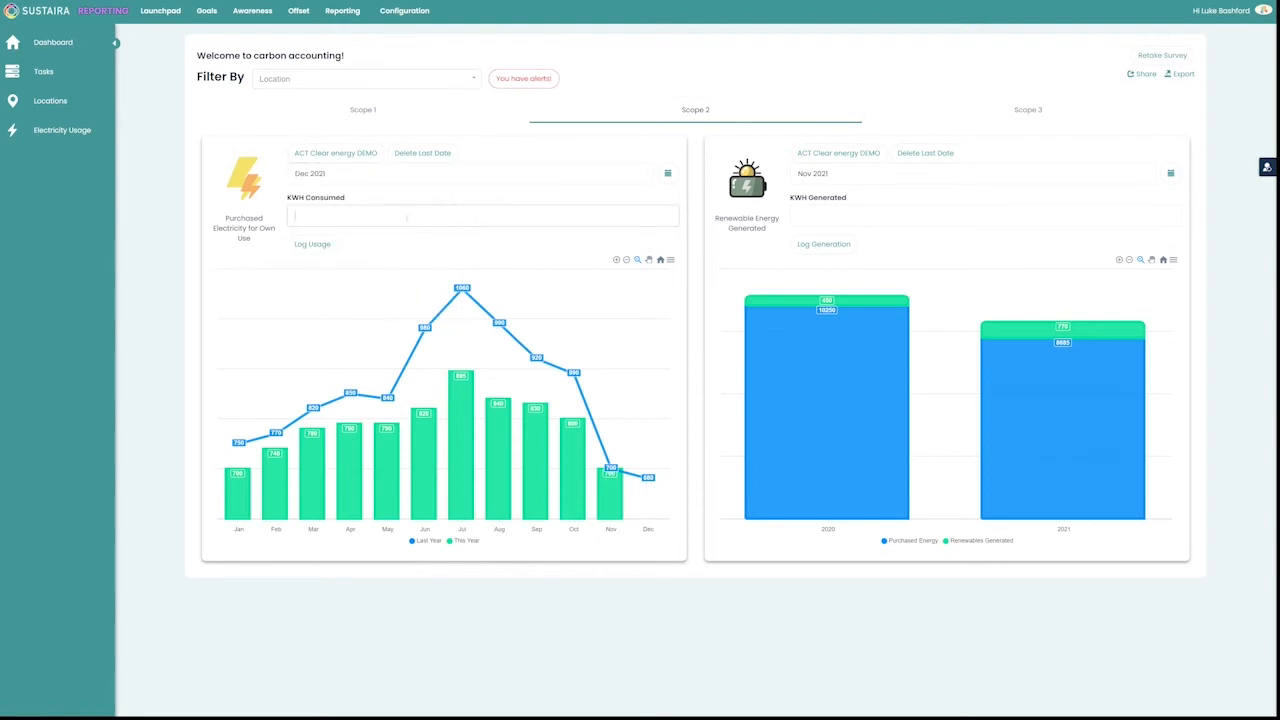
pyautogui.write('500.00')
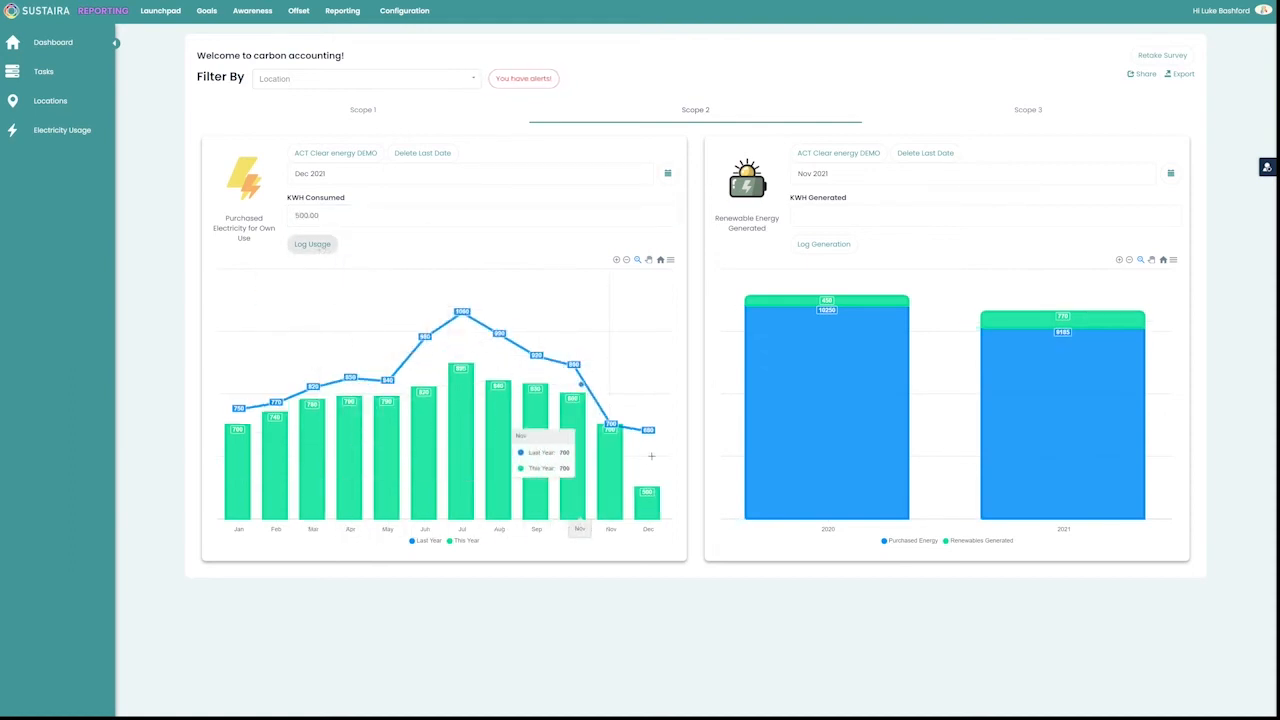
pyautogui.moveTo(690, 444)
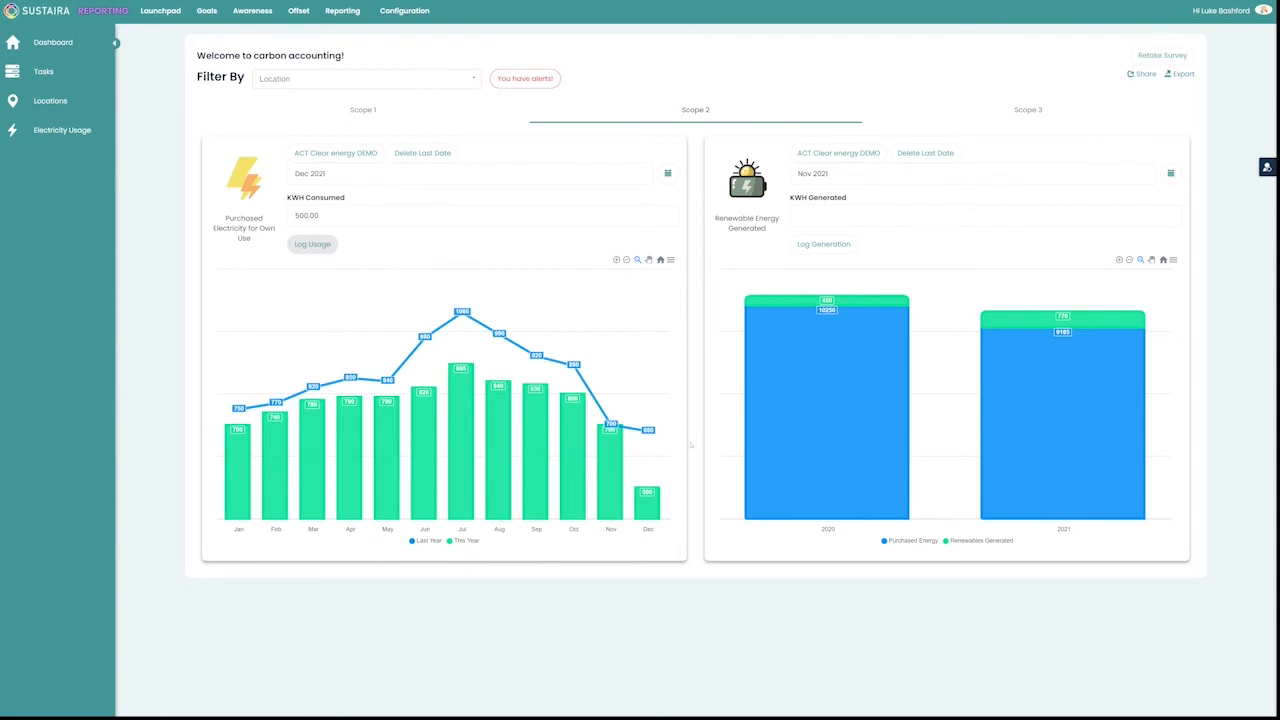
pyautogui.click(970, 172)
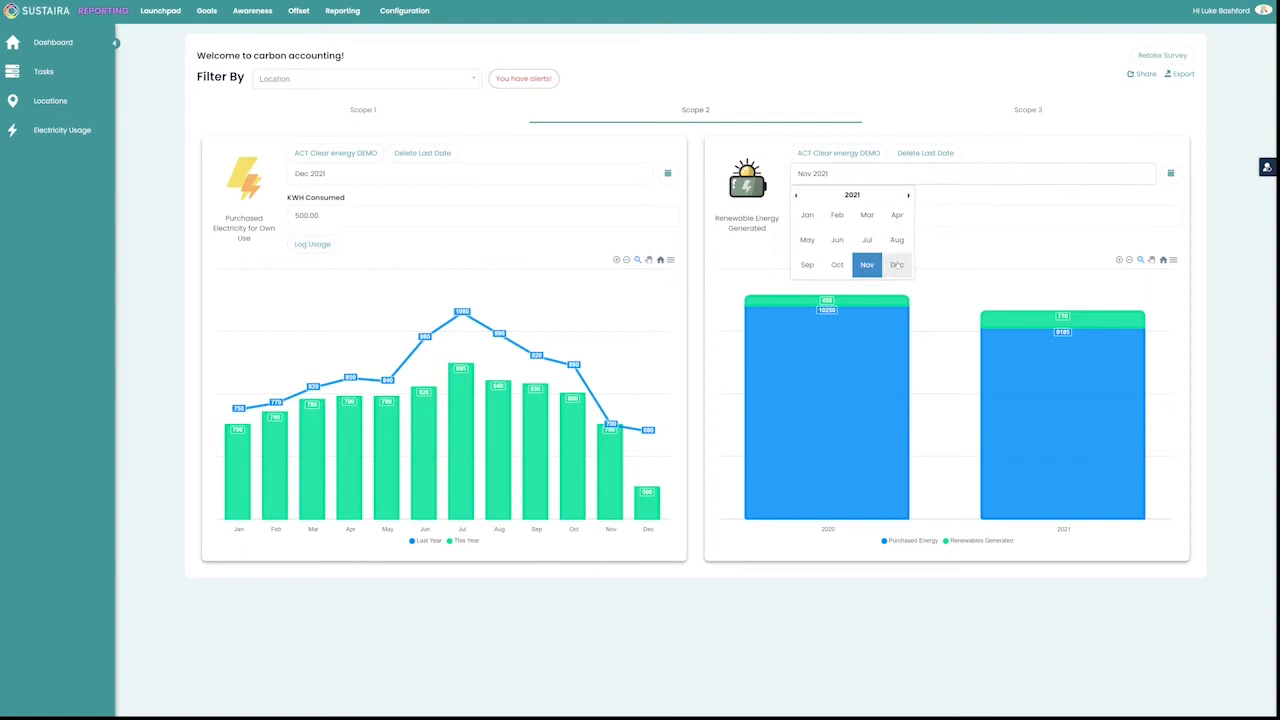
# Log a December 2021 renewable energy generation reading, updating the 2021 generation bar.
pyautogui.click(896, 264)
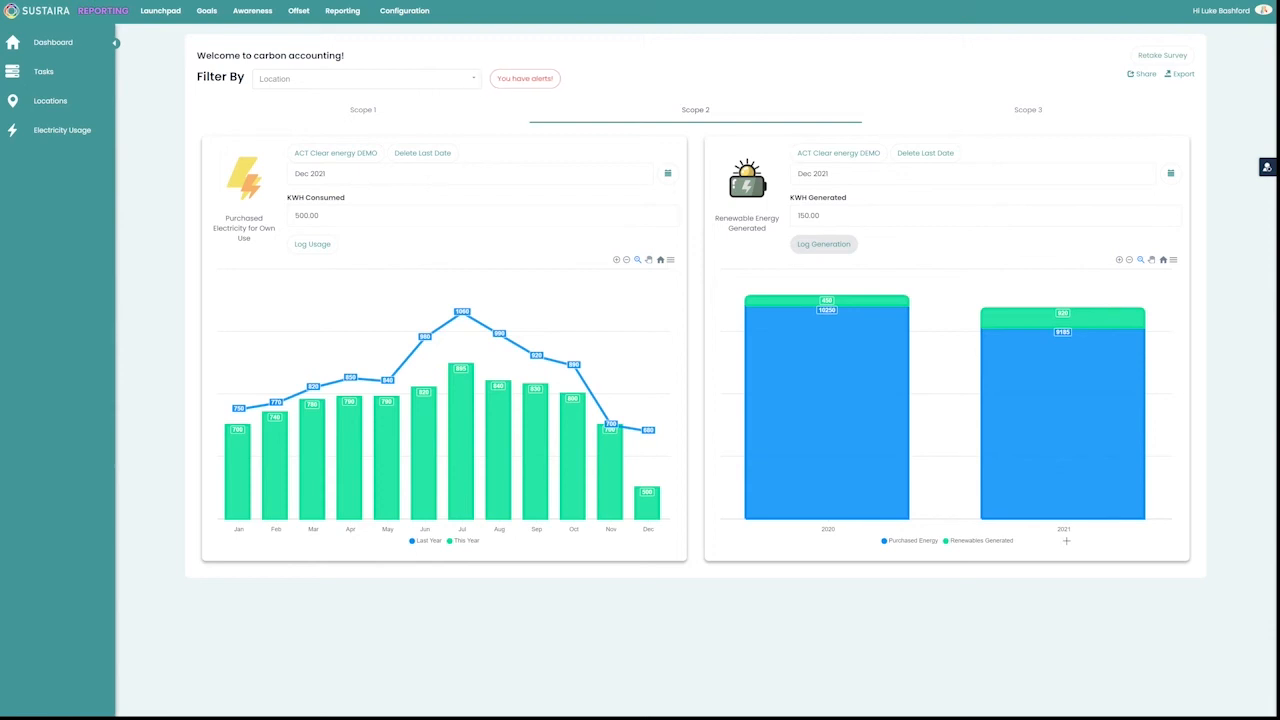
pyautogui.moveTo(1184, 568)
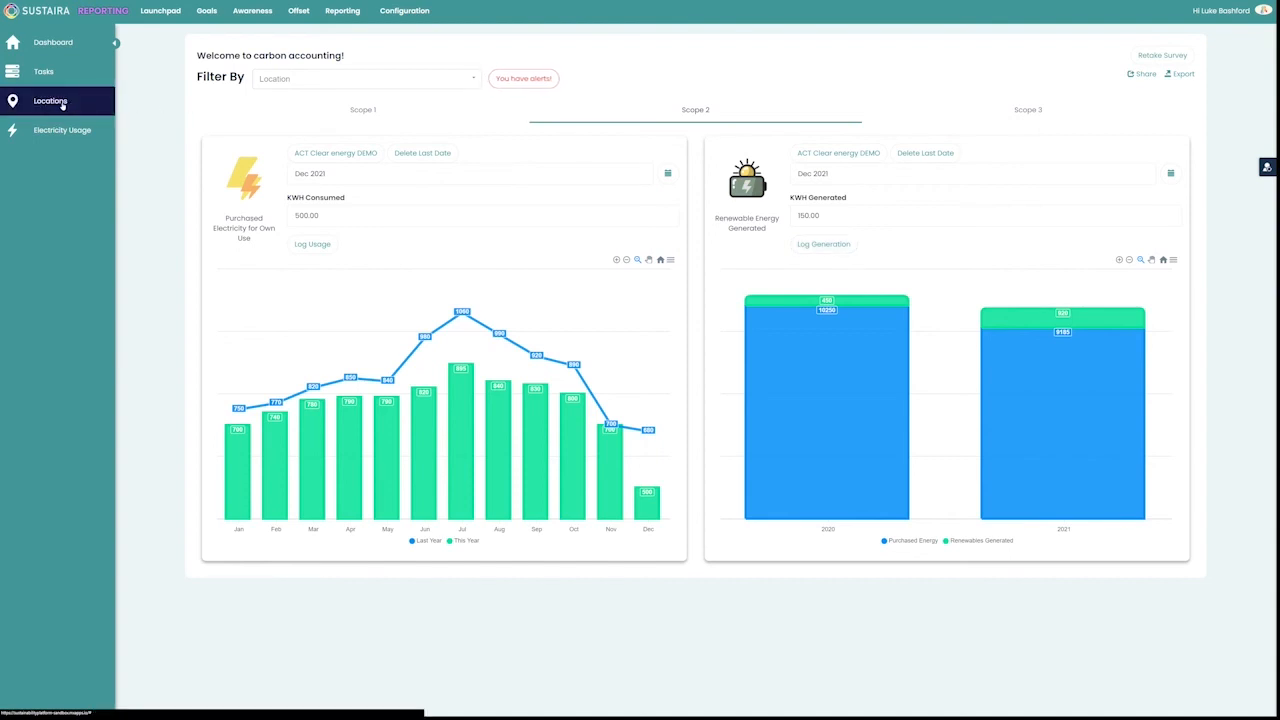
# Show the Location Overview listing the office locations with city, state, country and notification email.
pyautogui.click(50, 100)
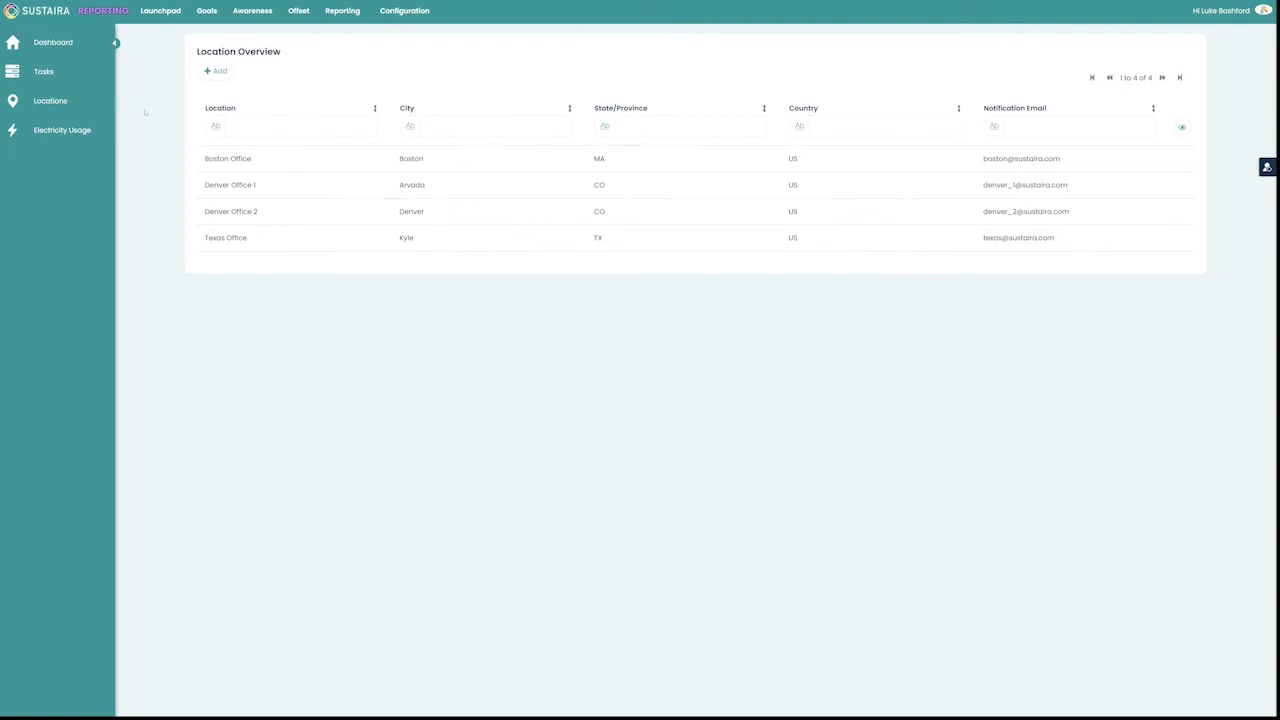
pyautogui.moveTo(148, 114)
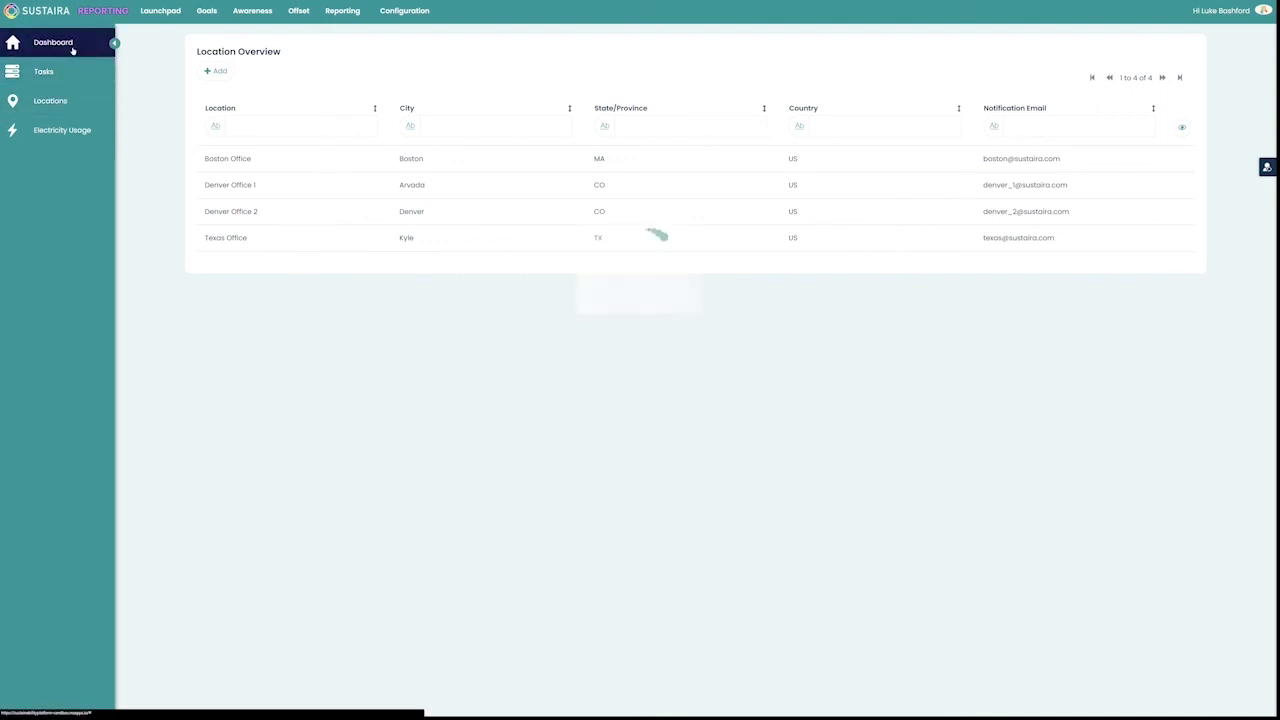
# Return to the dashboard and show the Scope 3 chart of waste generated in operations by product.
pyautogui.click(52, 42)
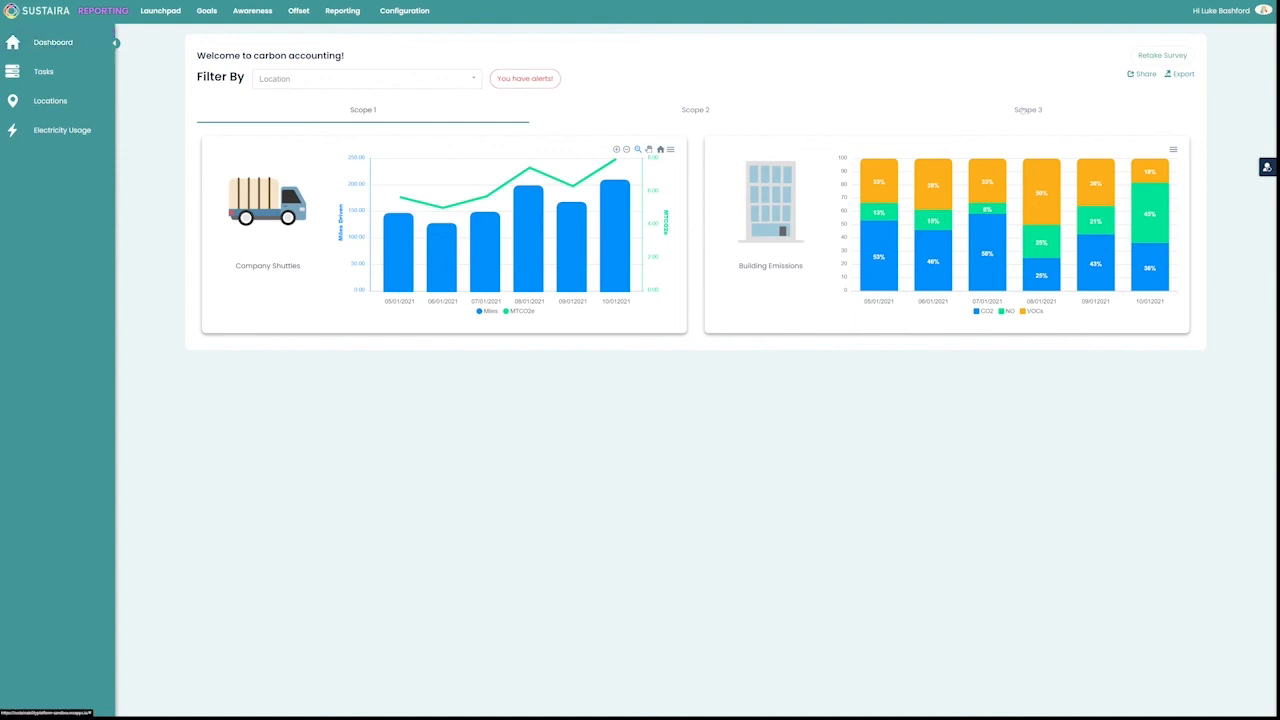
pyautogui.click(1028, 108)
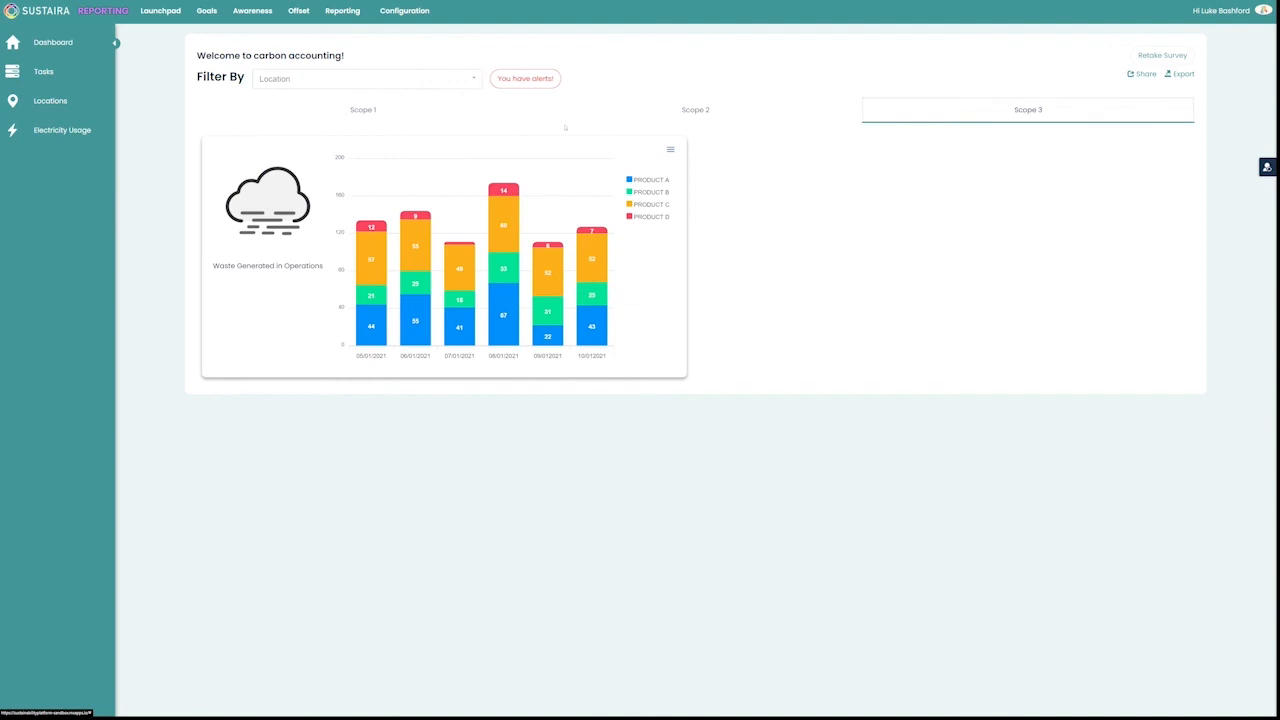
pyautogui.moveTo(224, 230)
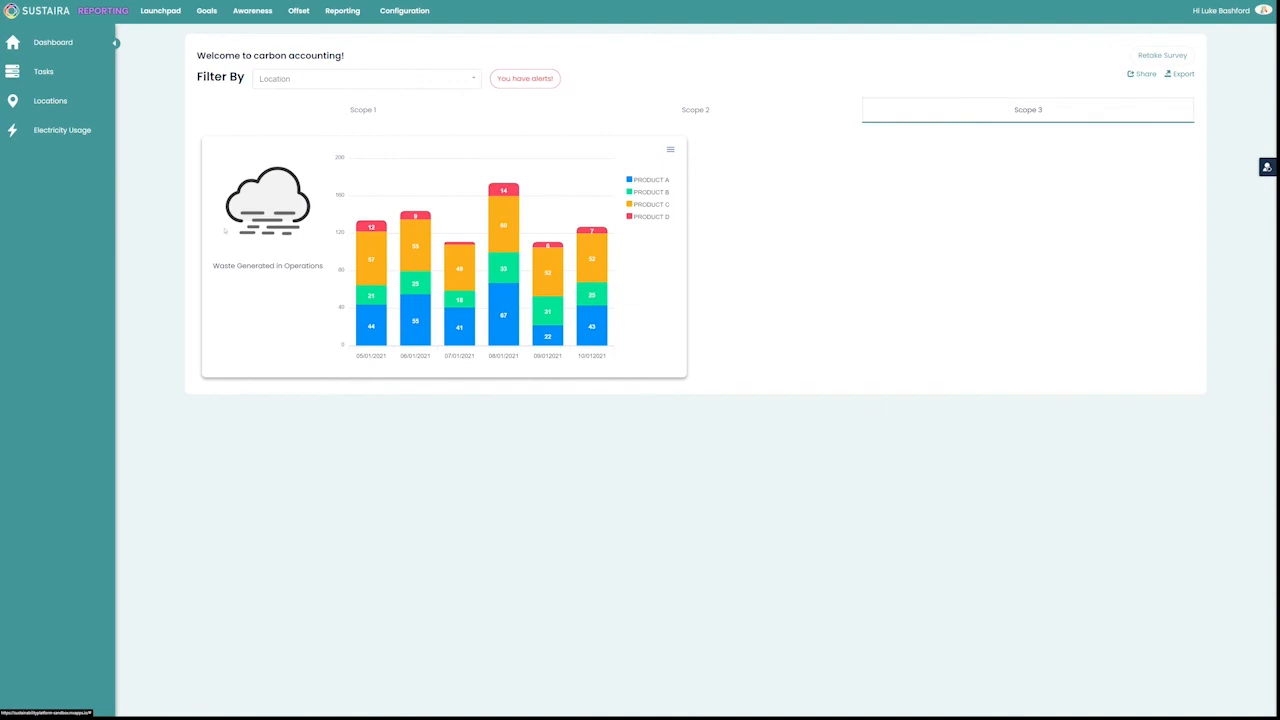